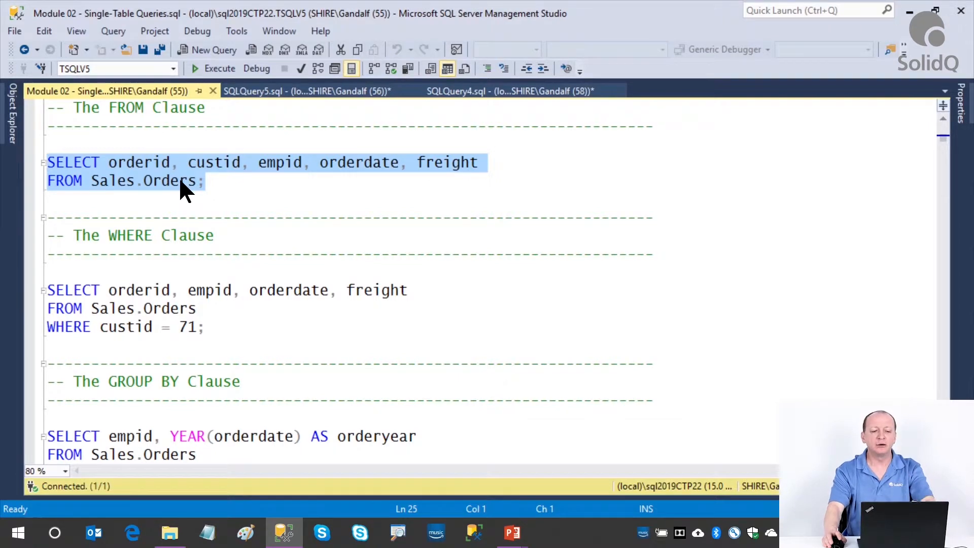
mouse_move(171, 193)
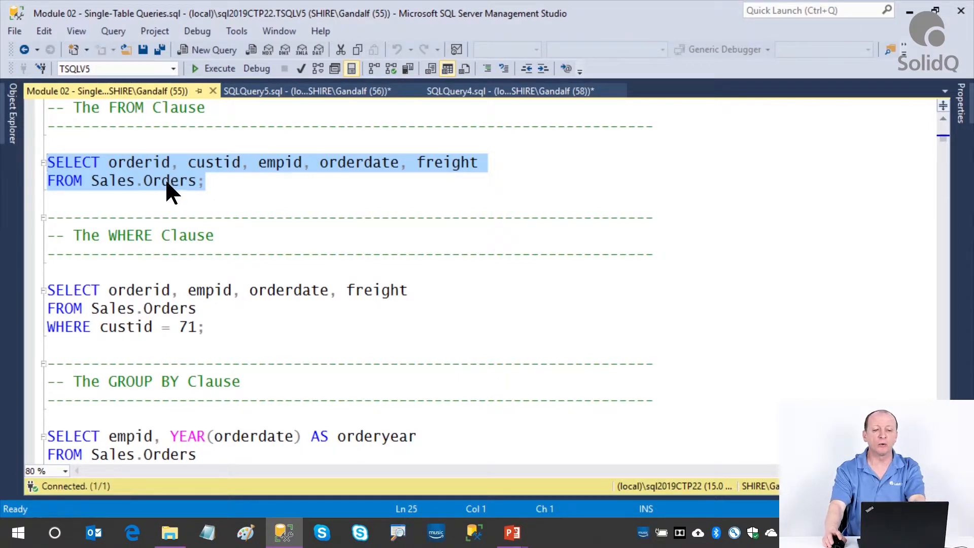
mouse_move(241, 170)
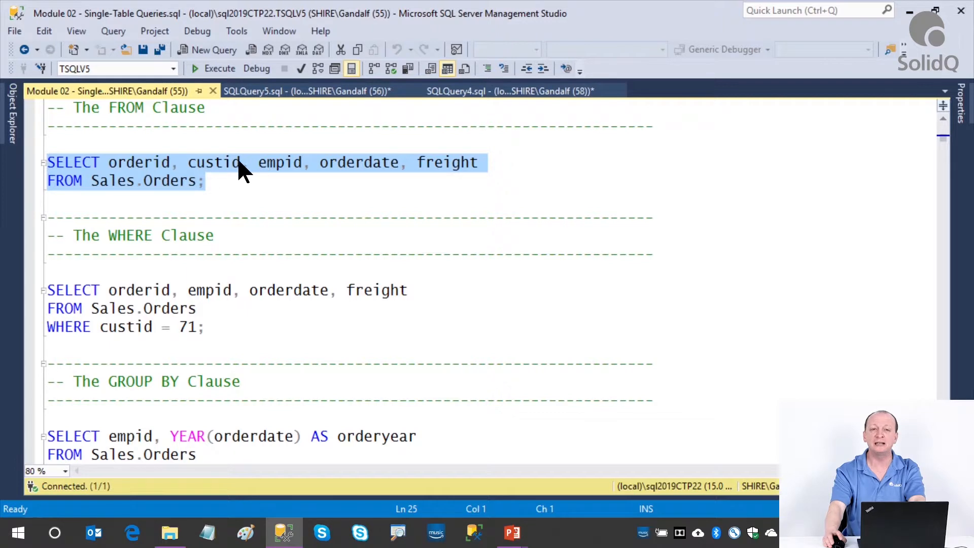
mouse_move(188, 191)
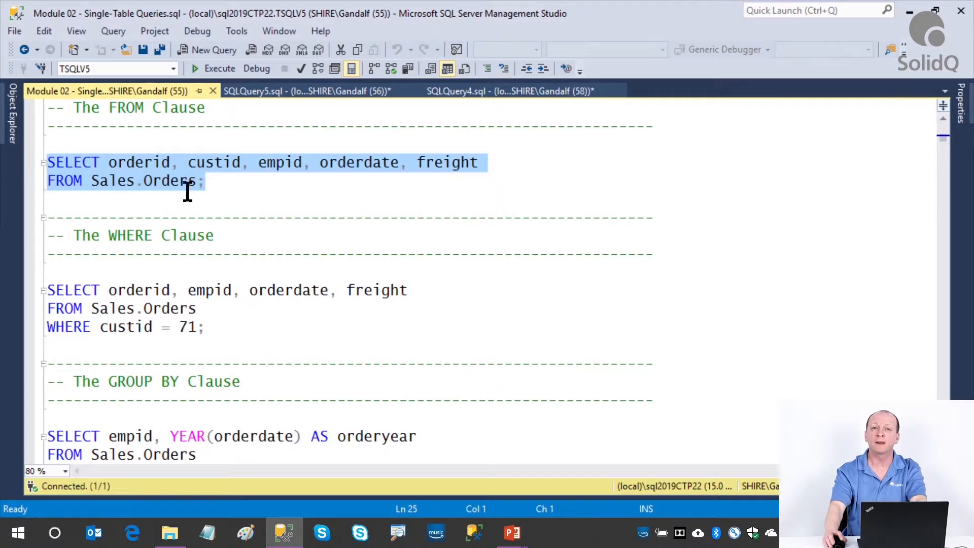
mouse_move(266, 212)
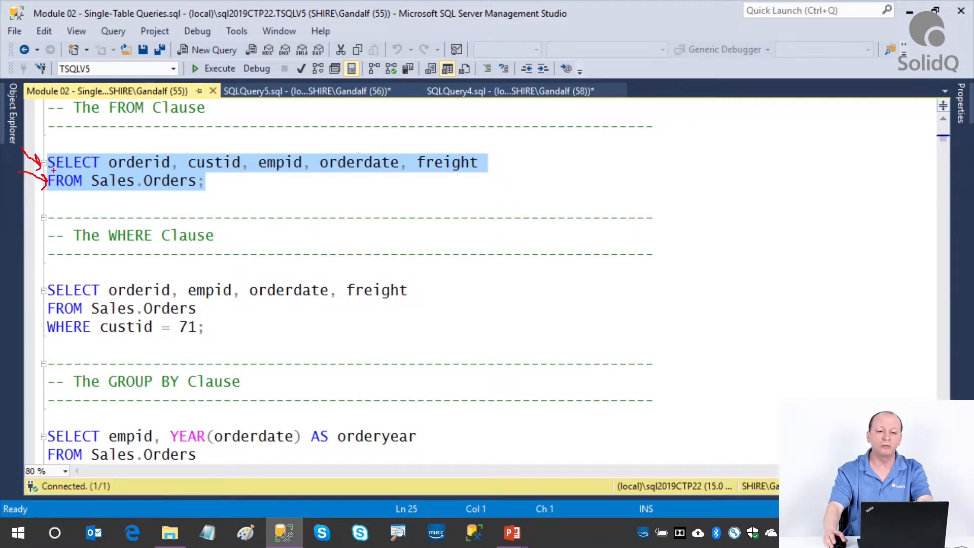
mouse_move(399, 221)
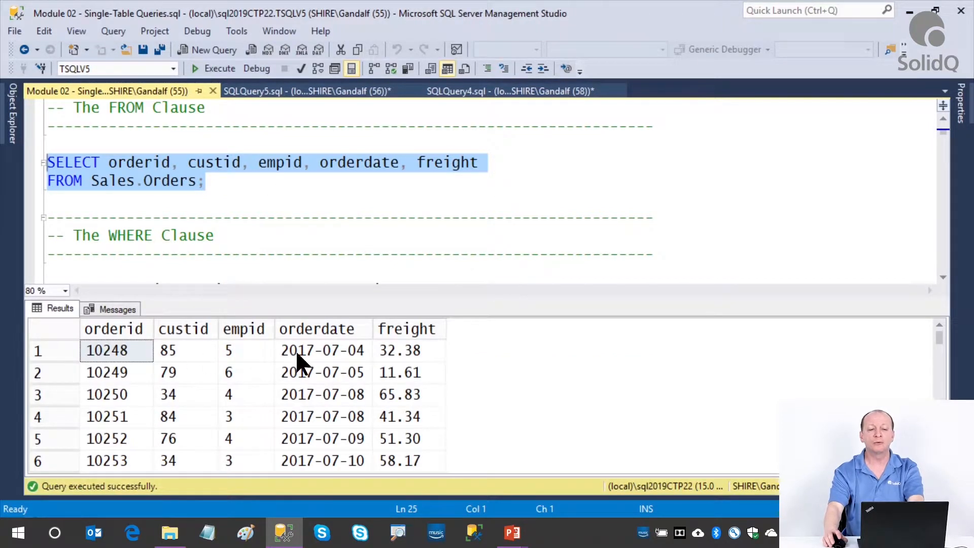
mouse_move(185, 192)
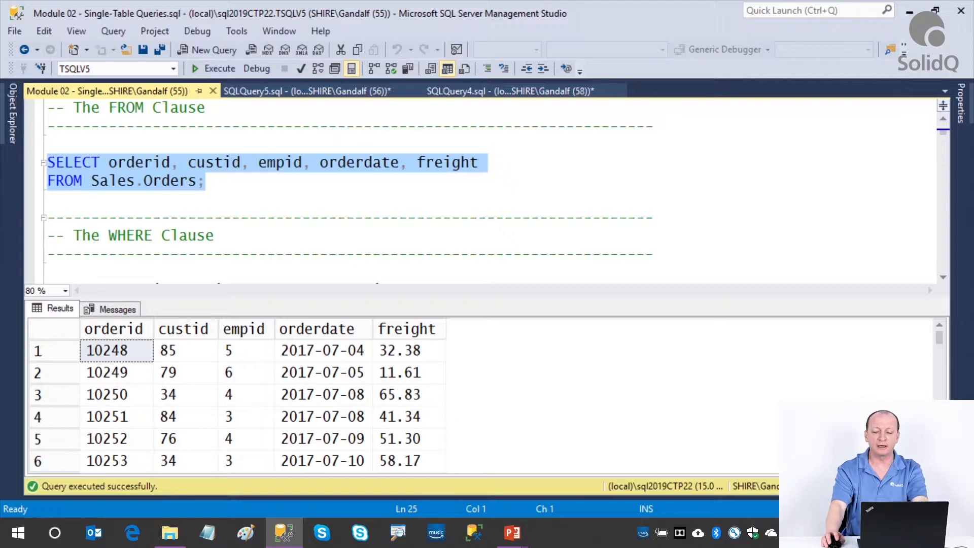
Place the insertion point within the table name Orders in the FROM clause.
left_click(253, 217)
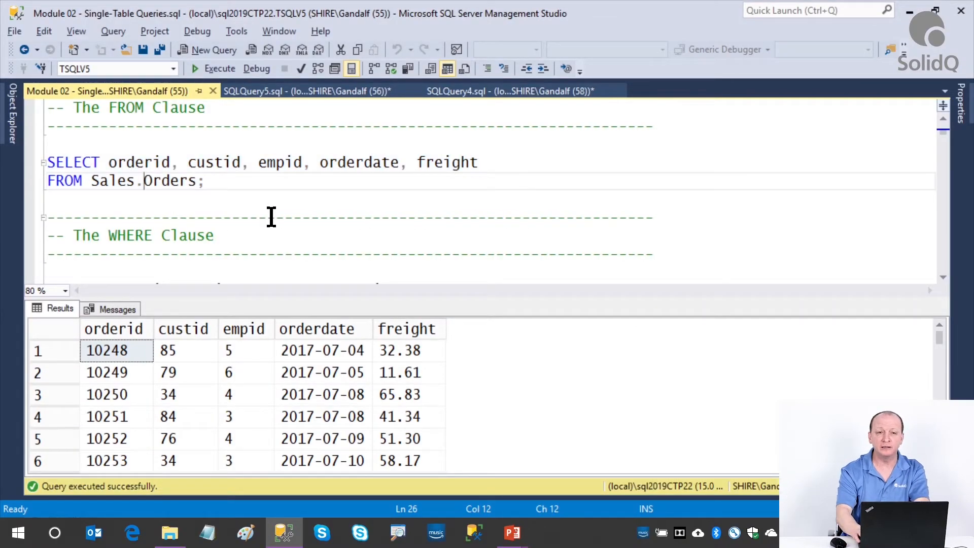
Rewrite Sales.Orders as the delimited name "My Table", then as Sales.[My Table].
double_click(170, 181)
type("\"My ")
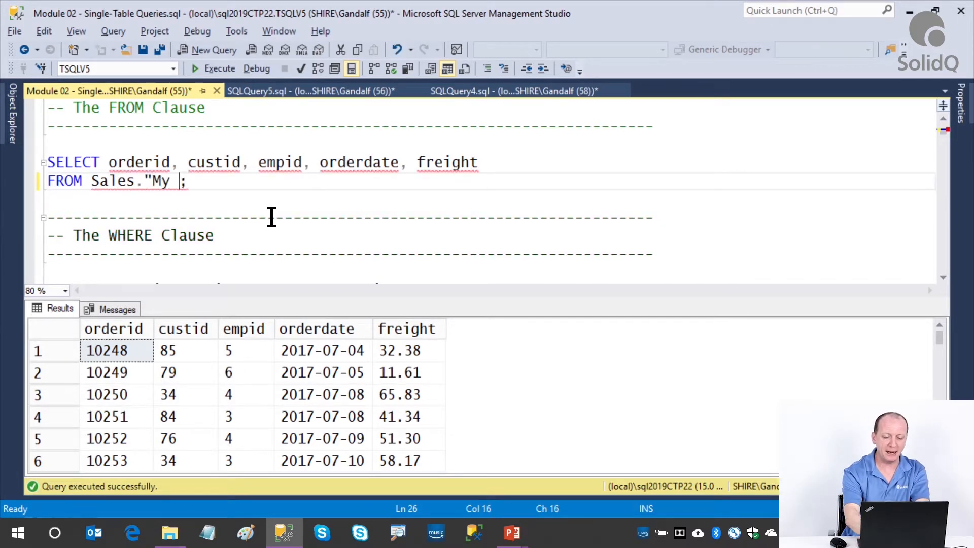
type("Table\"")
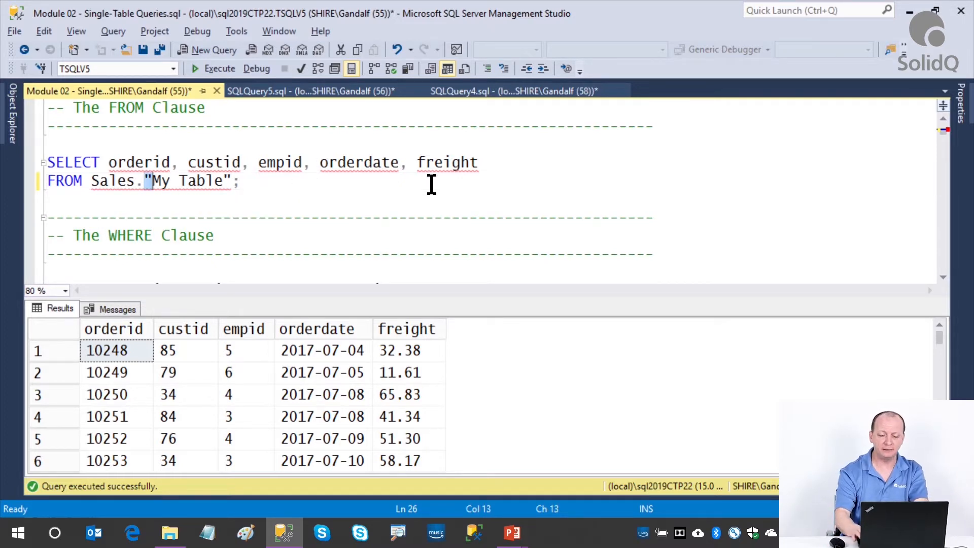
type("[")
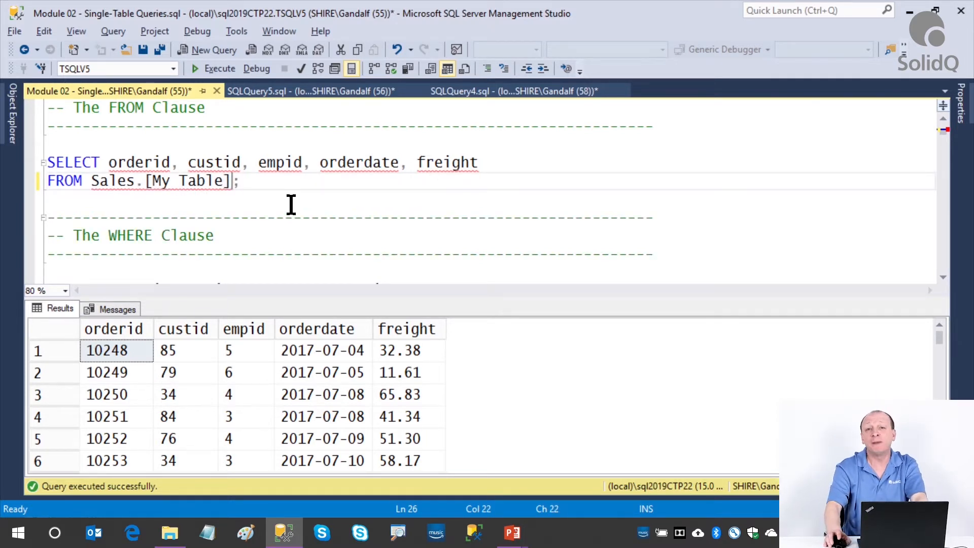
mouse_move(207, 190)
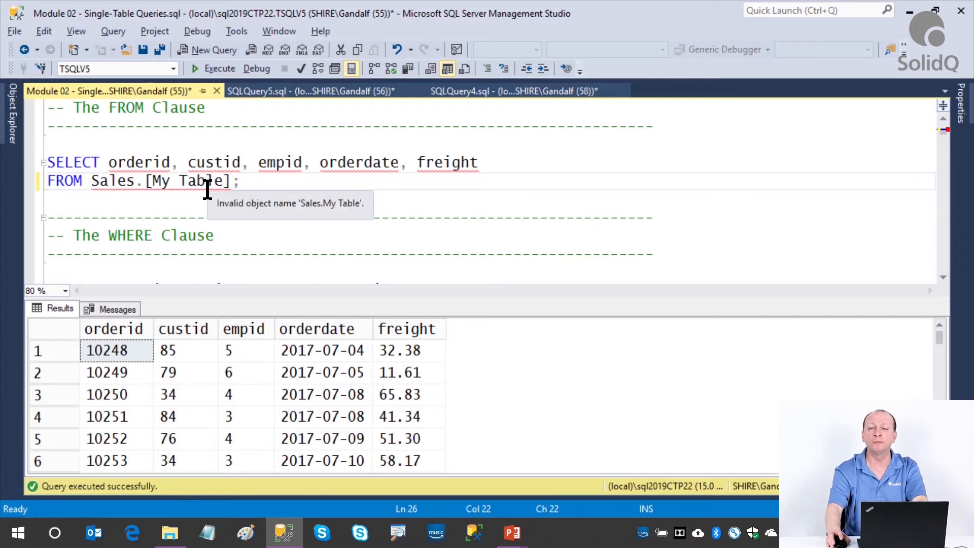